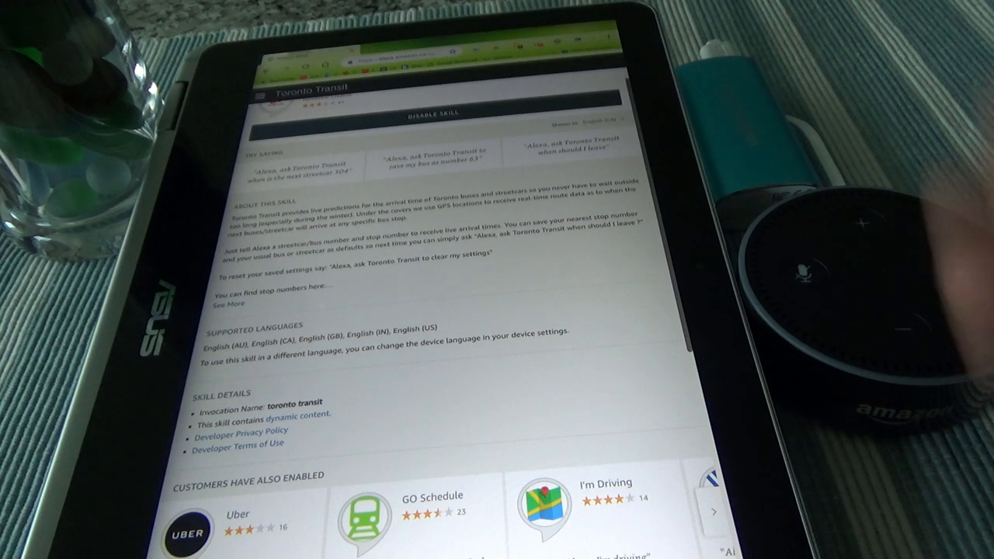
scroll("down", 3)
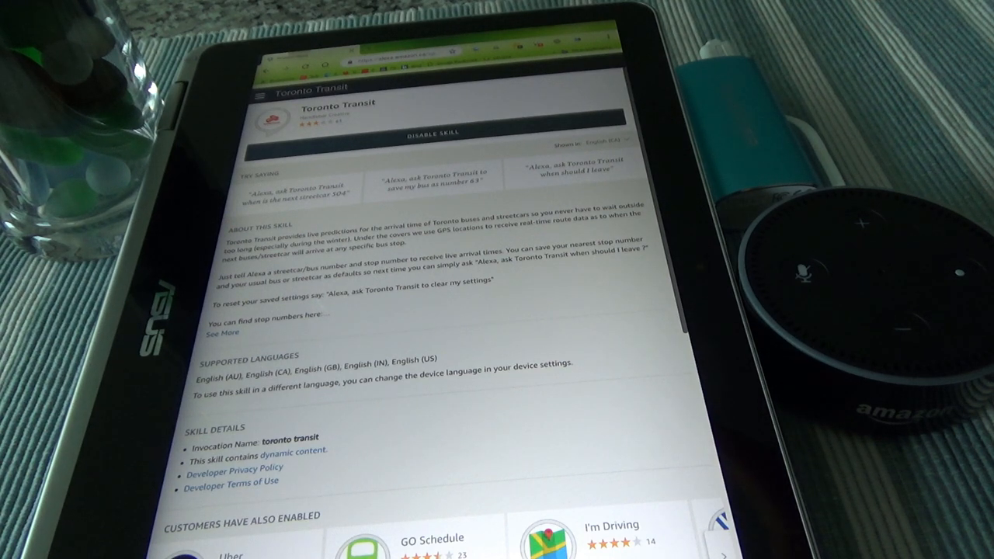
mouse_move(893, 70)
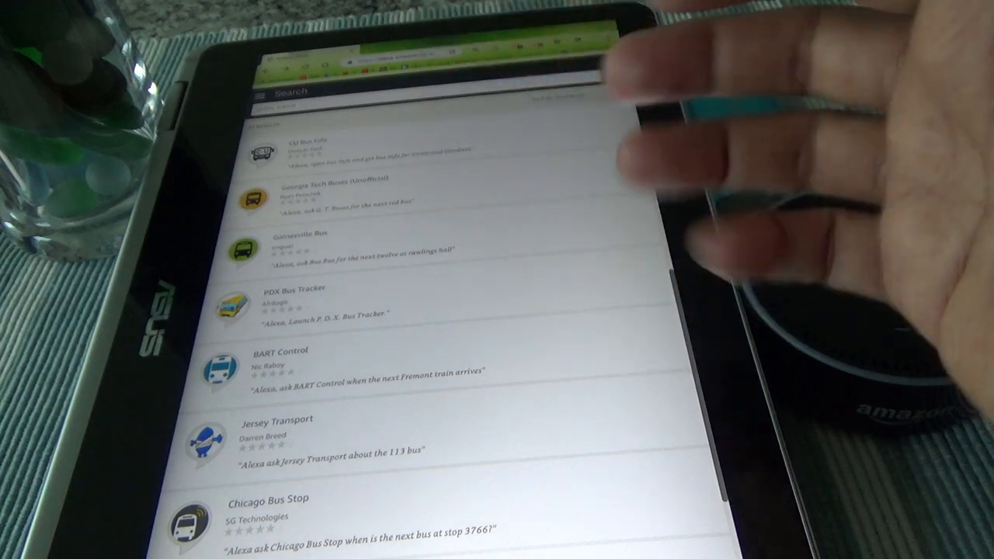
scroll("down", 3)
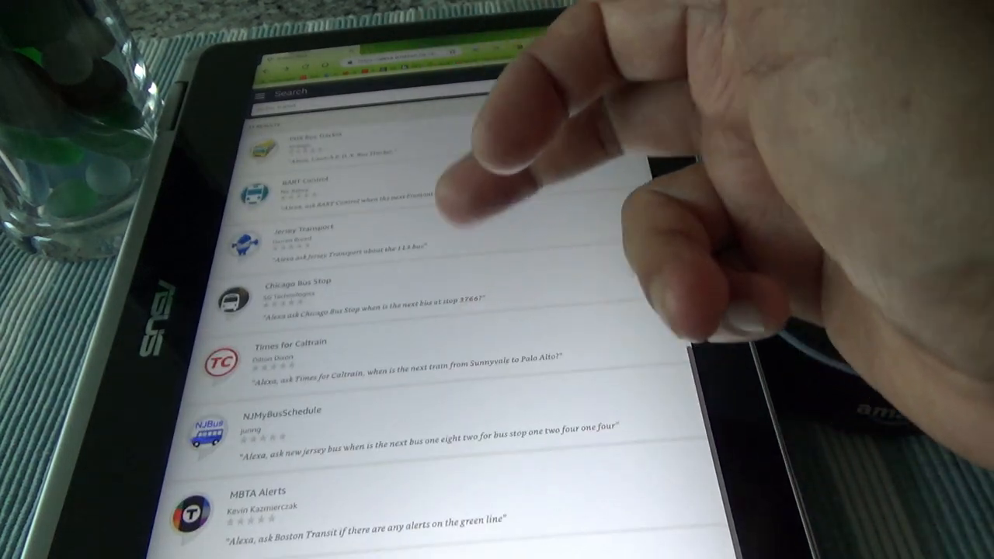
scroll("down", 3)
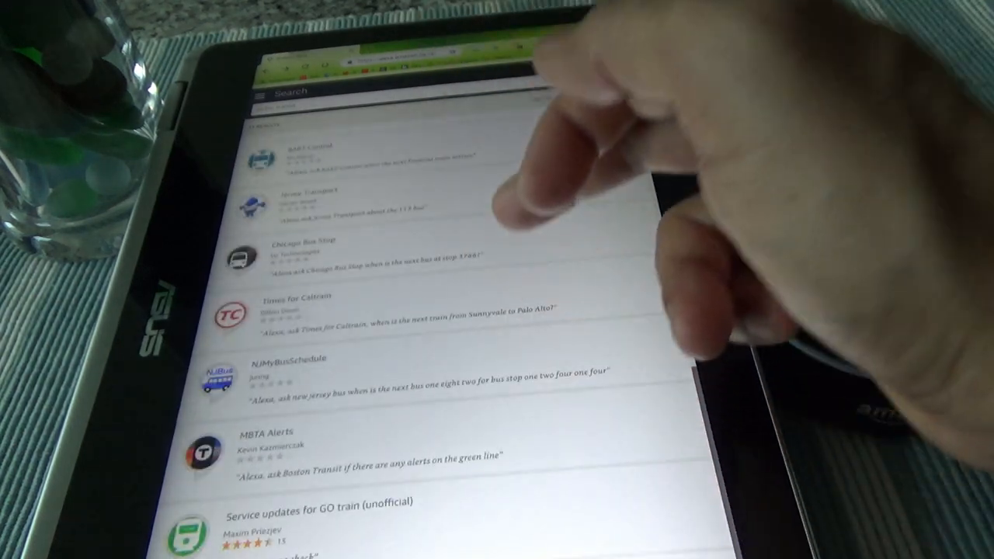